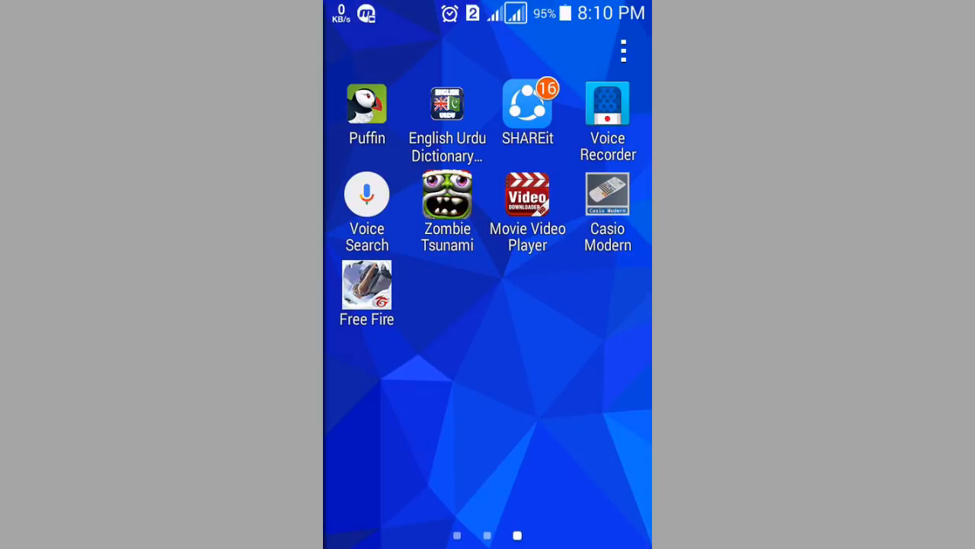
# Launch SHAREit from the home screen, start Send, and select the Free Fire app.
pyautogui.click(527, 105)
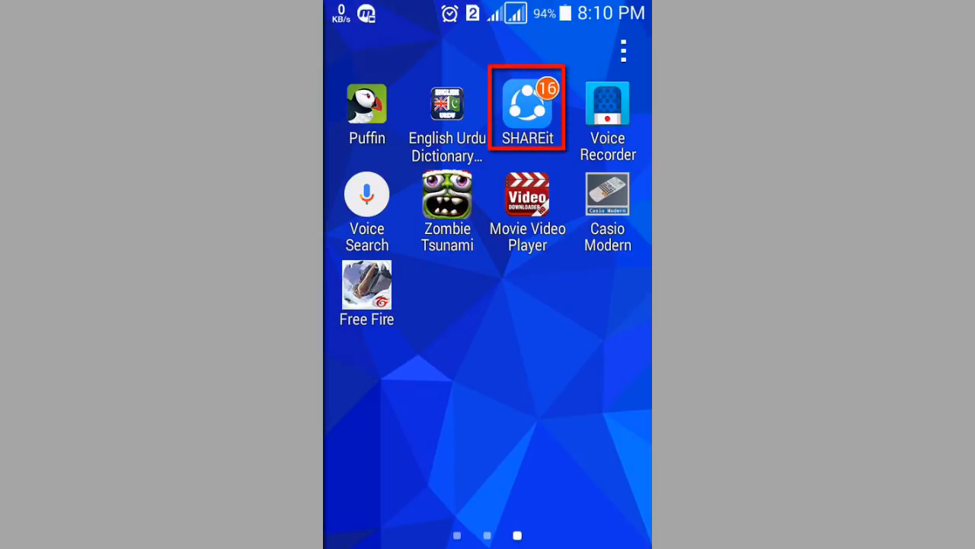
pyautogui.click(528, 105)
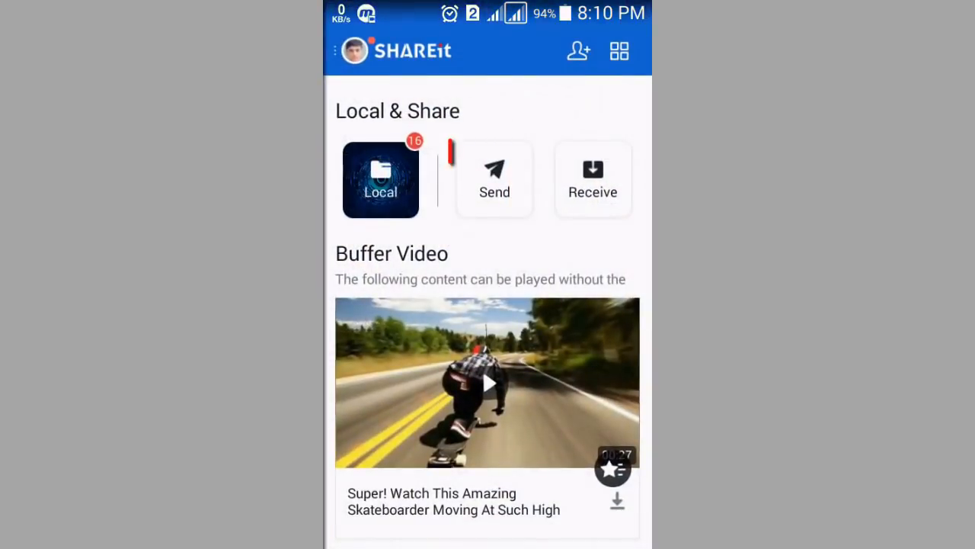
pyautogui.click(494, 179)
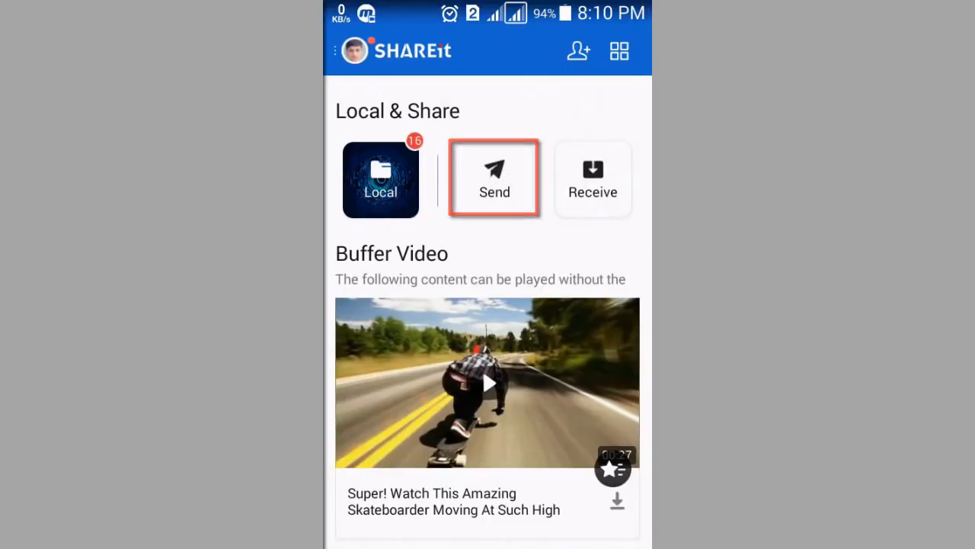
pyautogui.click(495, 179)
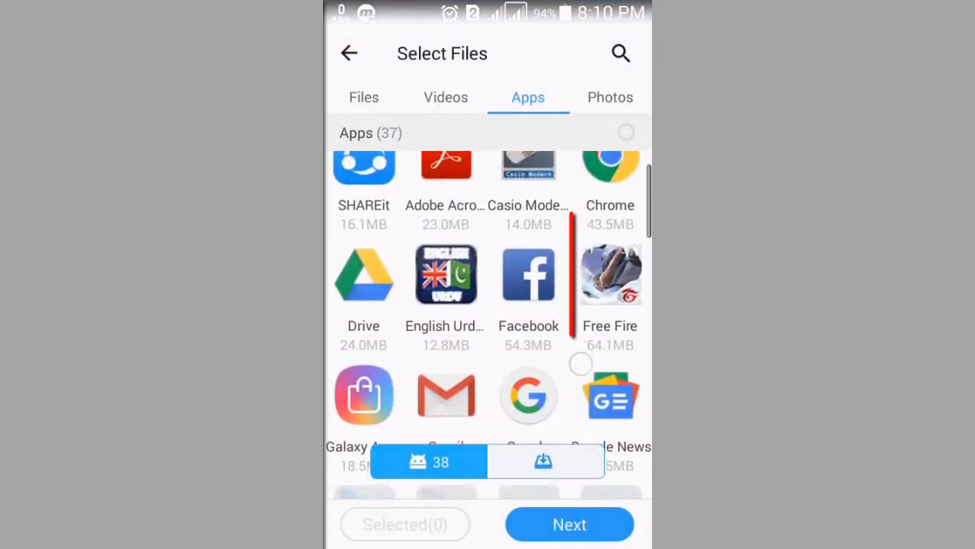
pyautogui.click(609, 274)
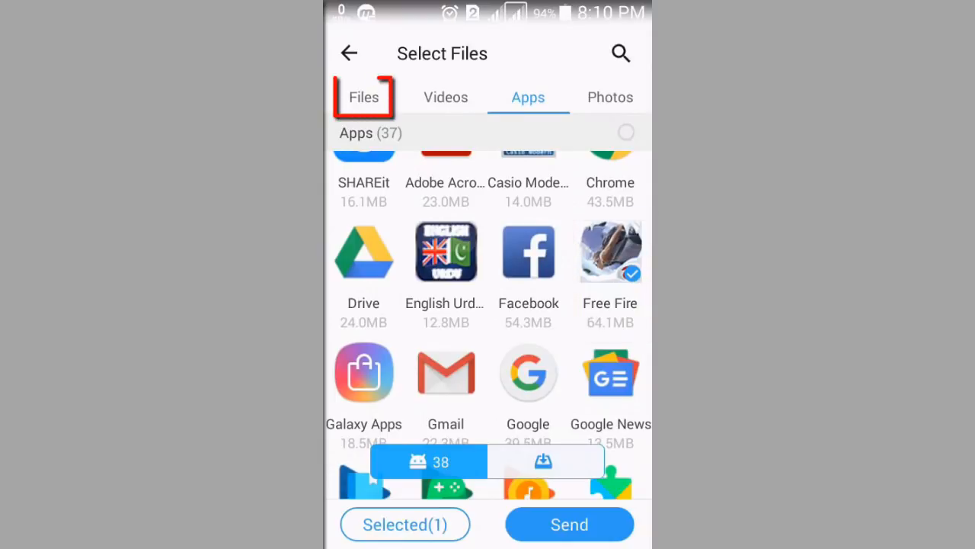
# In Files, browse Internal storage > Android > obb and select the com.dts.freefireth folder.
pyautogui.click(364, 97)
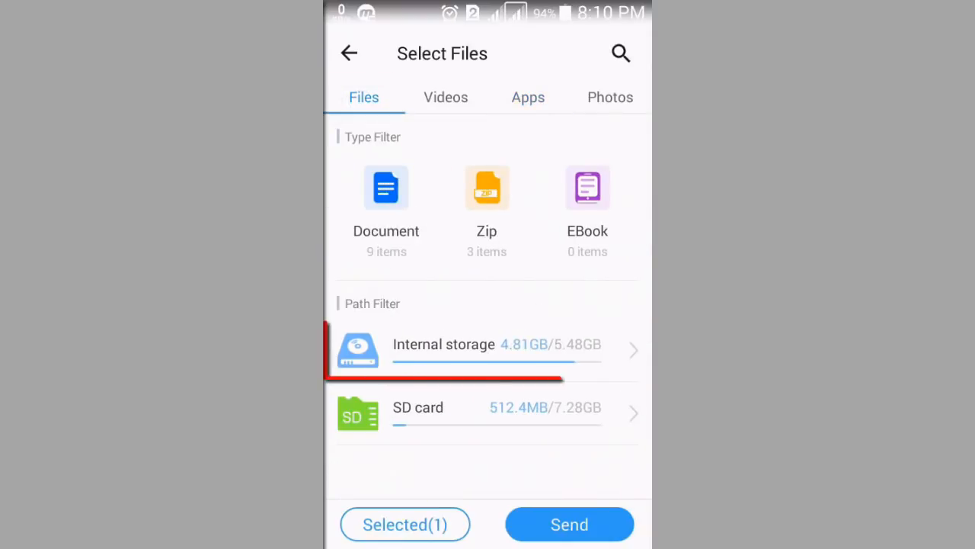
pyautogui.click(480, 351)
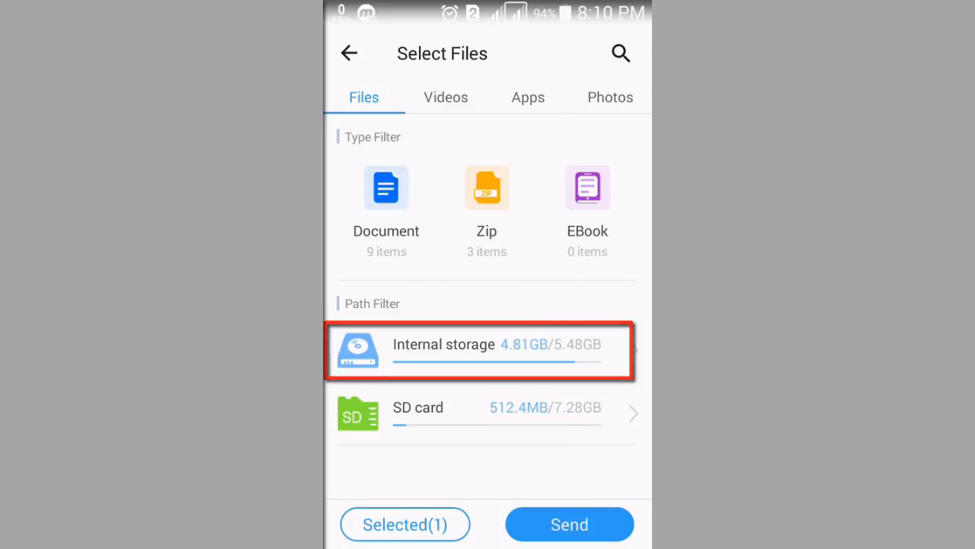
pyautogui.click(480, 350)
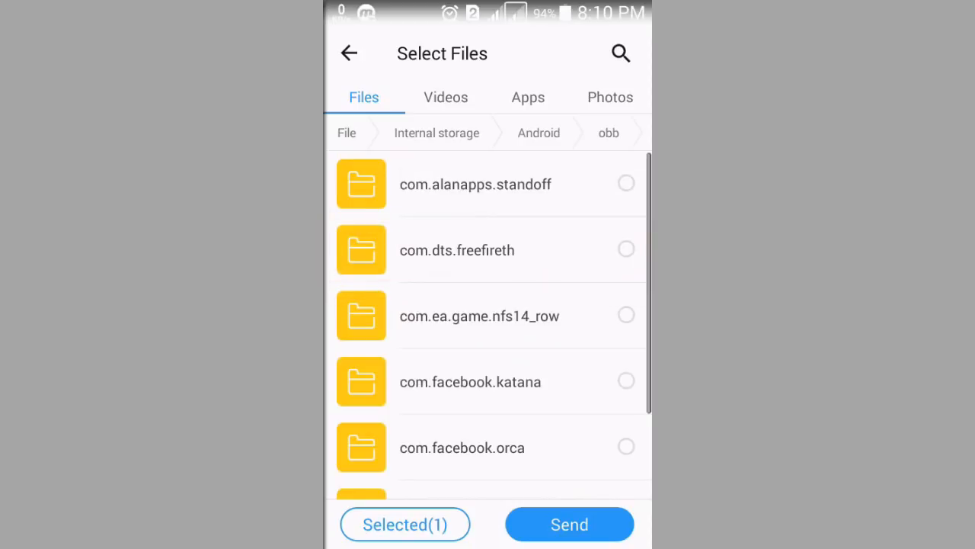
pyautogui.click(488, 250)
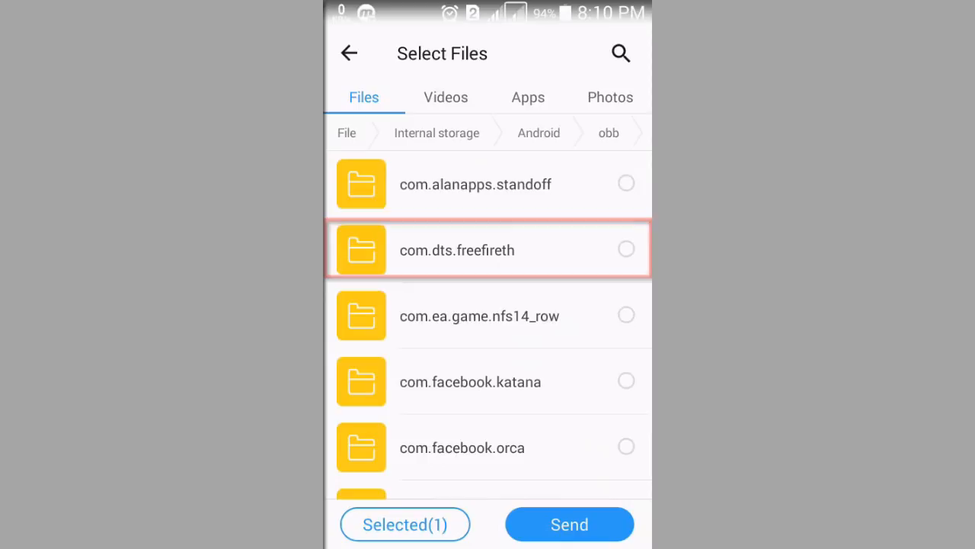
pyautogui.click(625, 249)
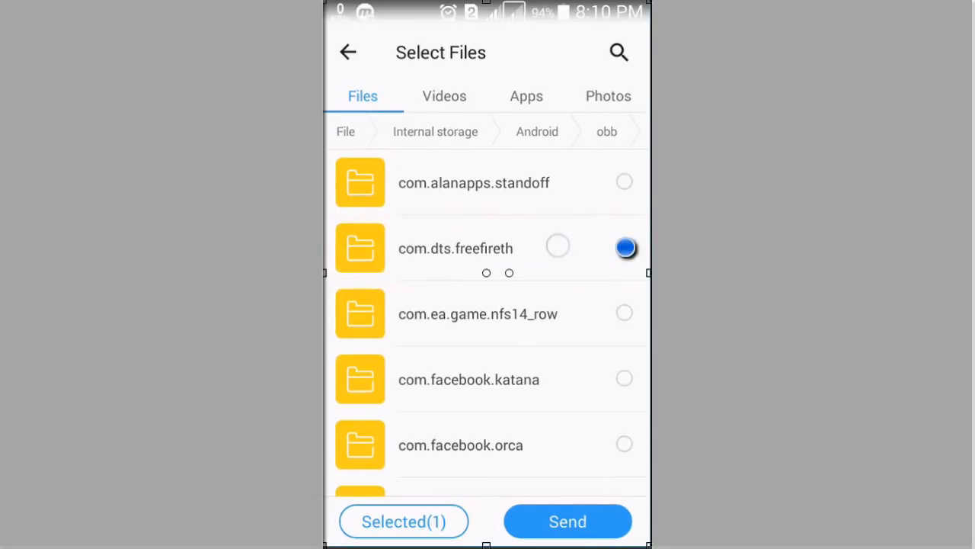
# Send the selected app and folder, then launch My Files from the home screen.
pyautogui.click(567, 521)
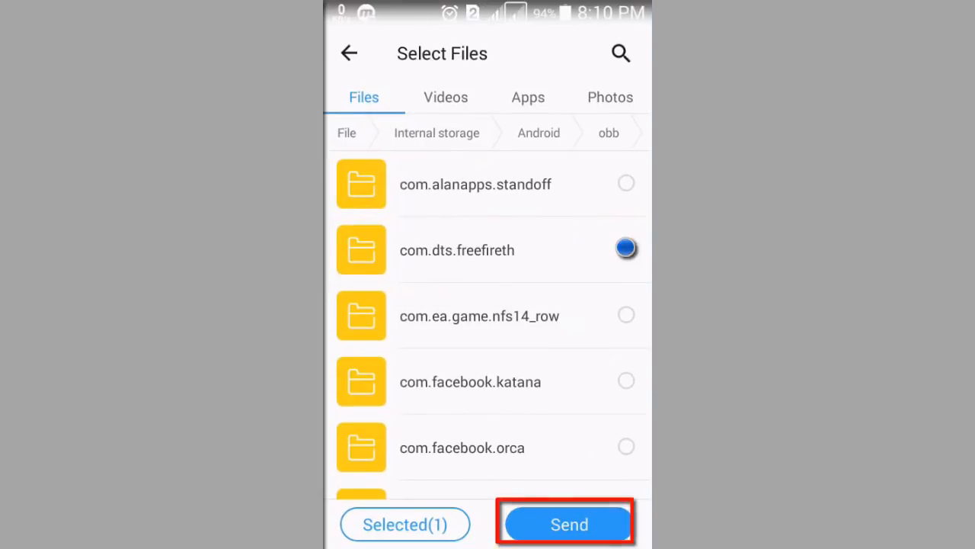
pyautogui.click(568, 524)
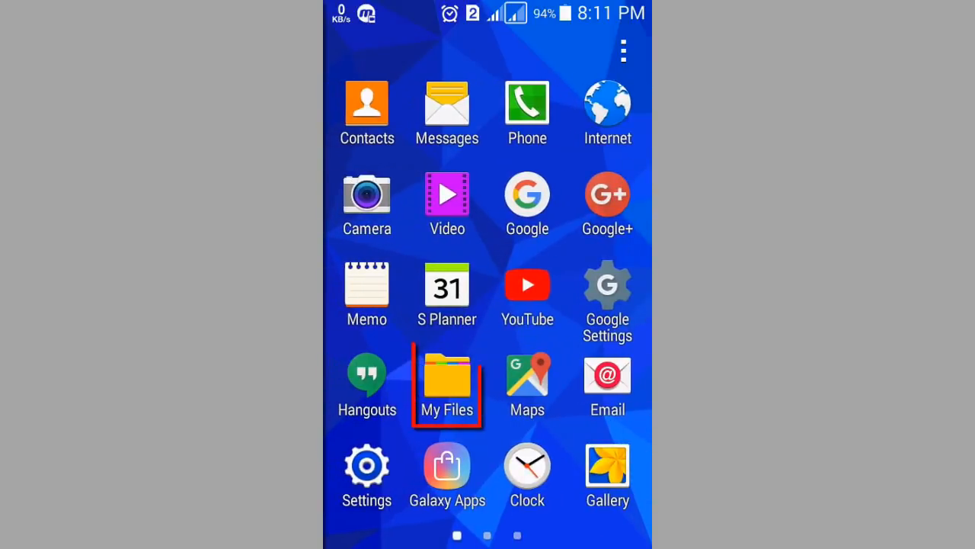
pyautogui.click(447, 385)
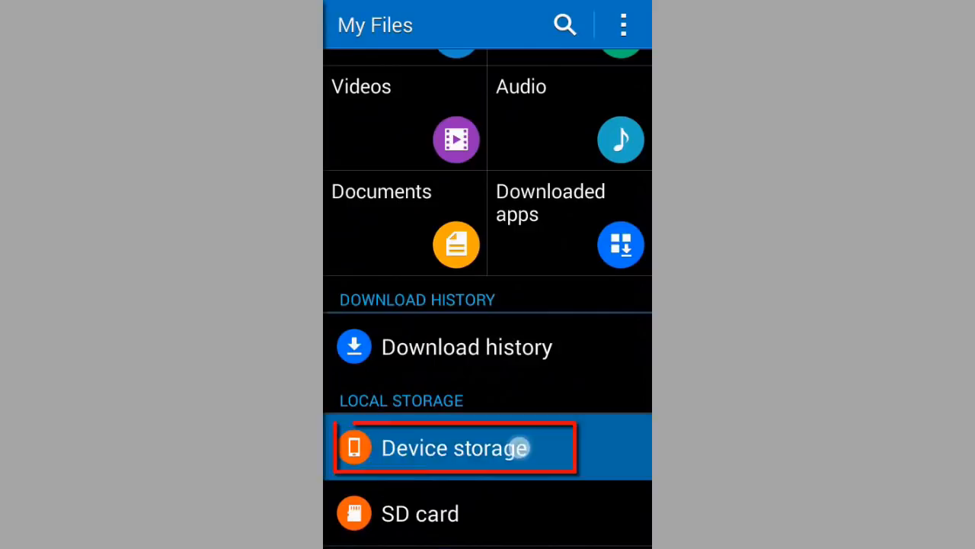
# Browse Device storage into the SHAREit folder, check apps, and return to the folder list.
pyautogui.click(454, 447)
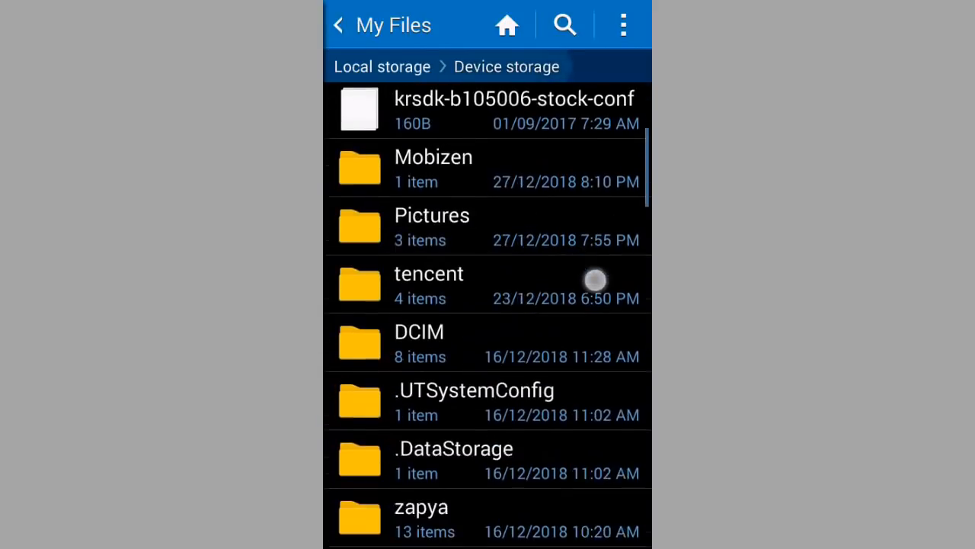
pyautogui.scroll(-3)
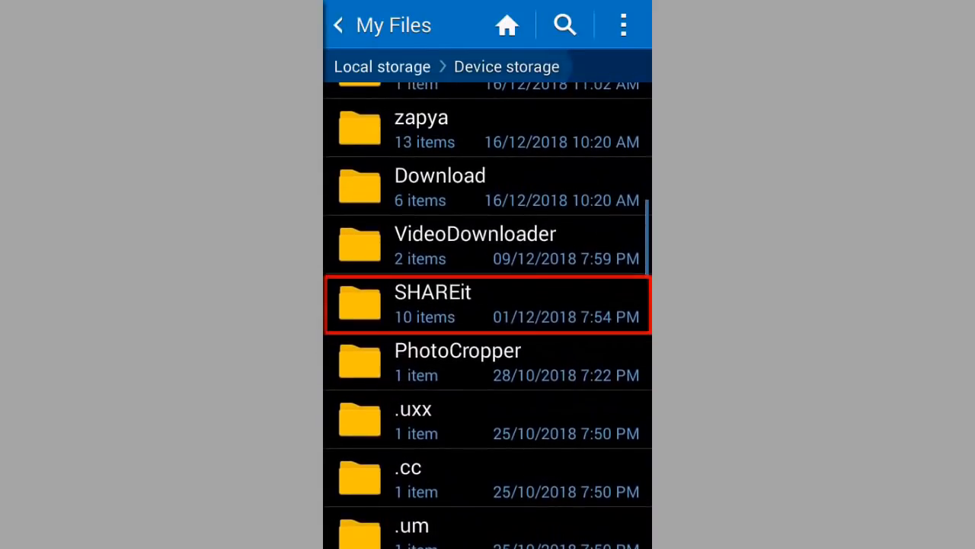
pyautogui.click(432, 304)
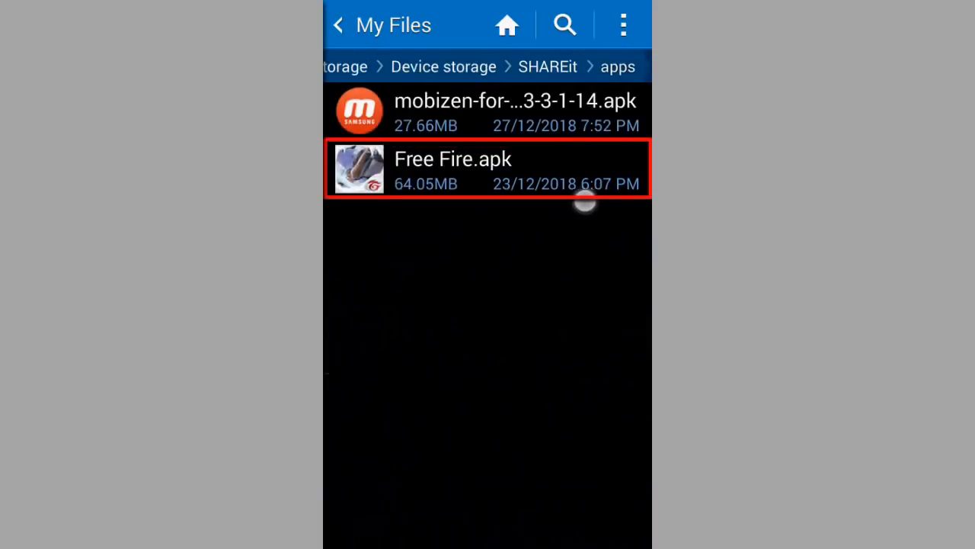
pyautogui.click(487, 169)
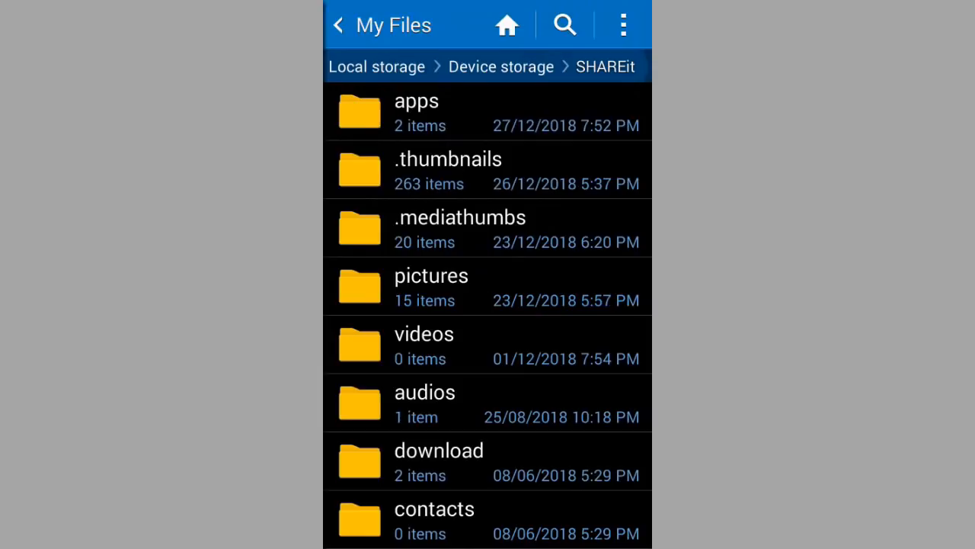
# Choose Move on the received com.dts.freefireth folder in SHAREit's files.
pyautogui.scroll(3)
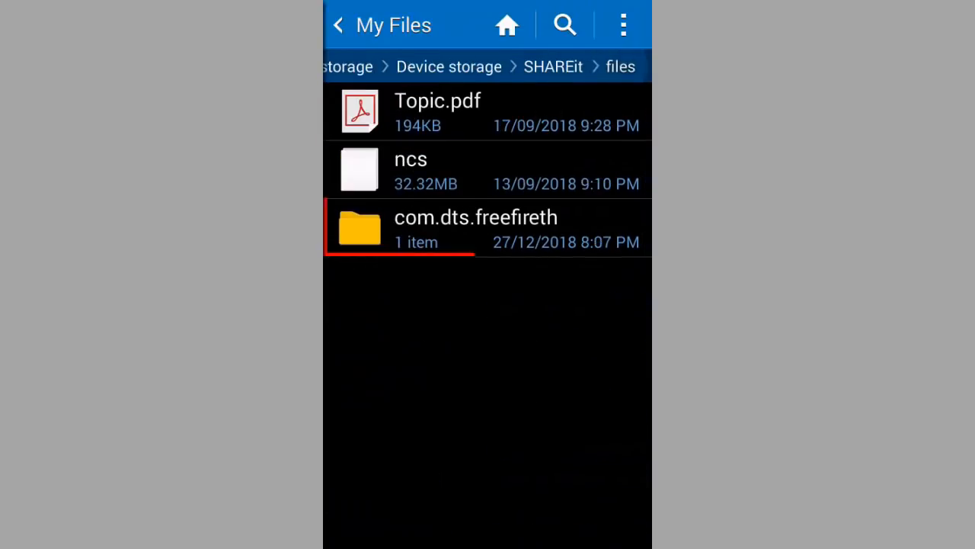
pyautogui.click(487, 229)
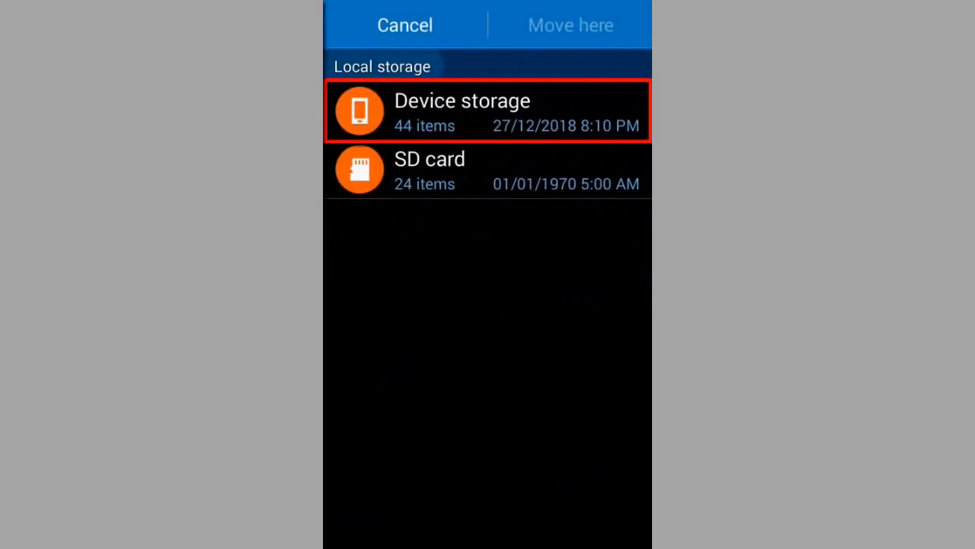
# Pick Device storage as the move destination and browse its top-level folders.
pyautogui.click(488, 112)
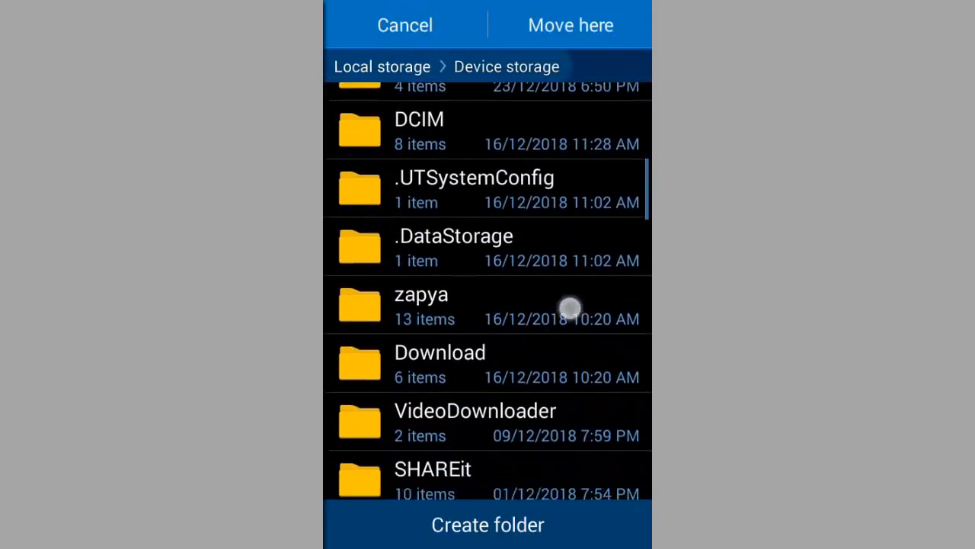
pyautogui.scroll(-3)
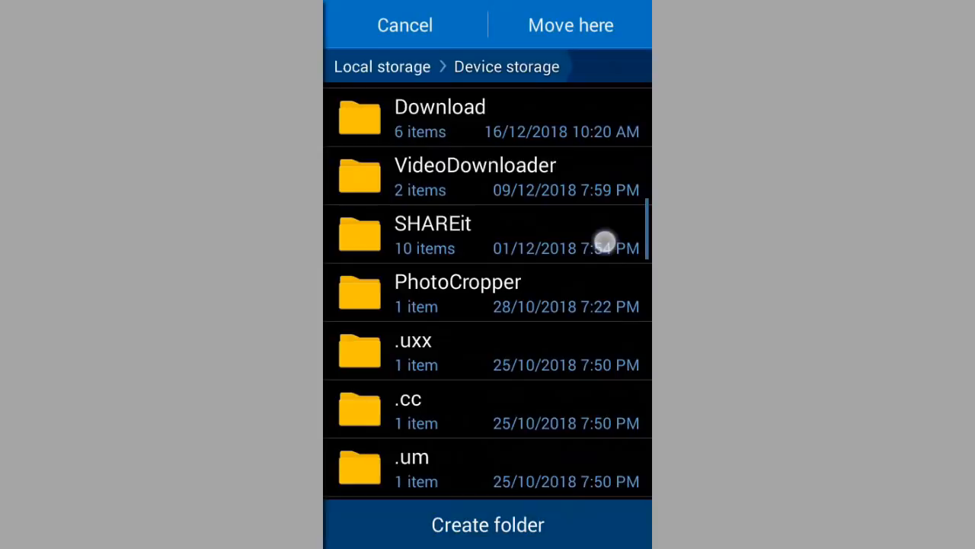